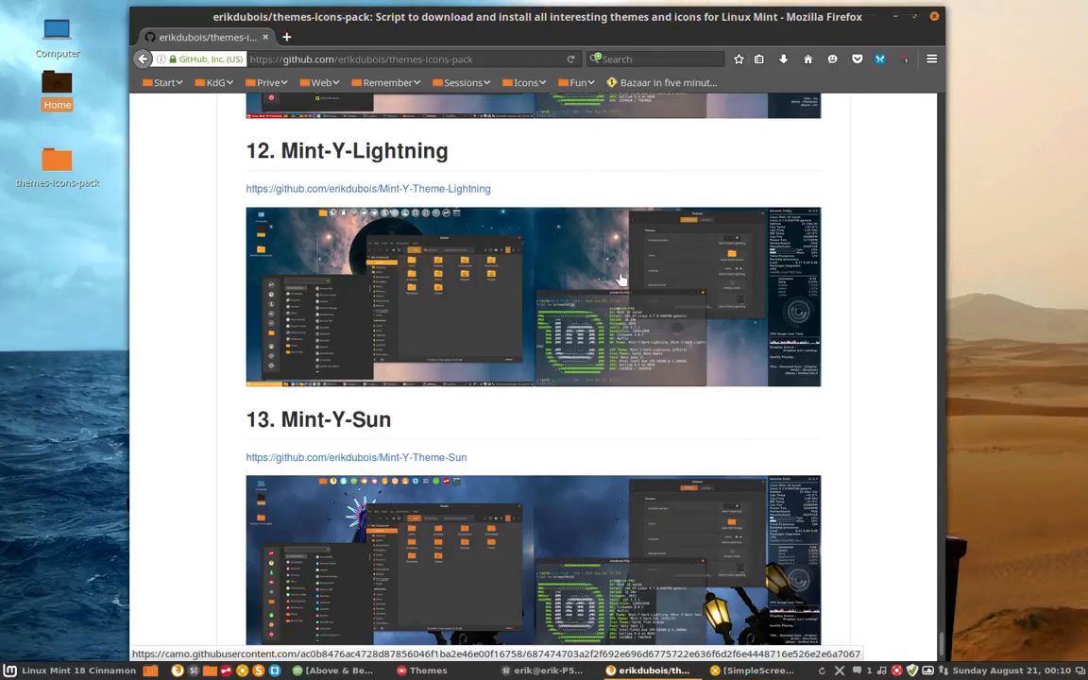
mouse_move(385, 83)
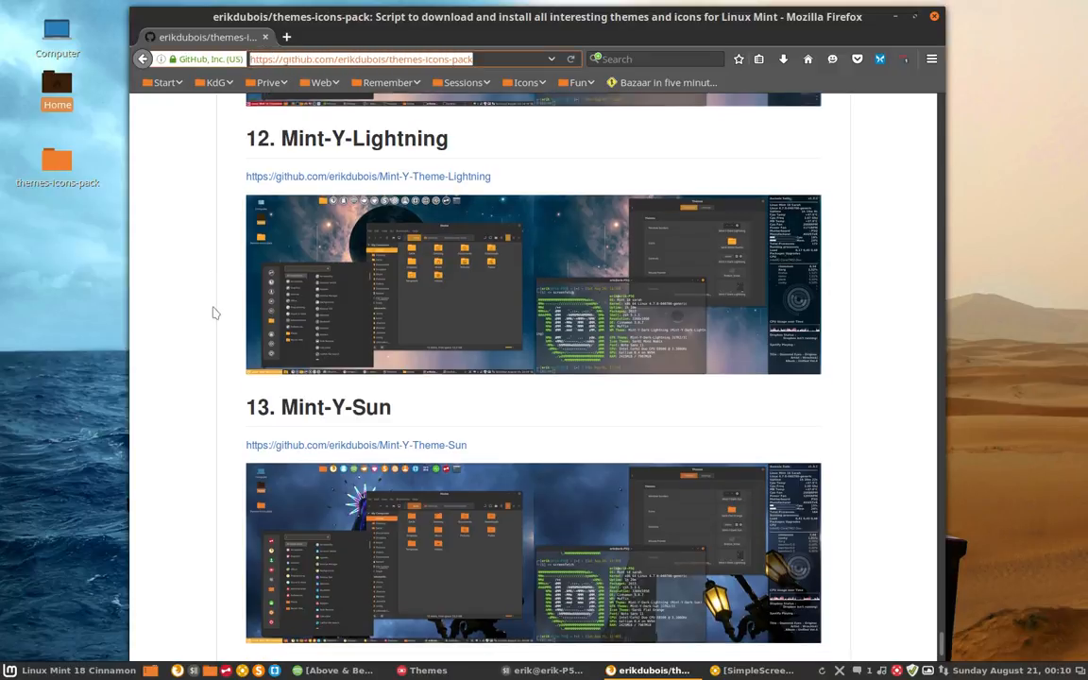
Step: Open the Mint-Y-Lightning screenshot from the GitHub page at full size in a new tab
scroll("down", 3)
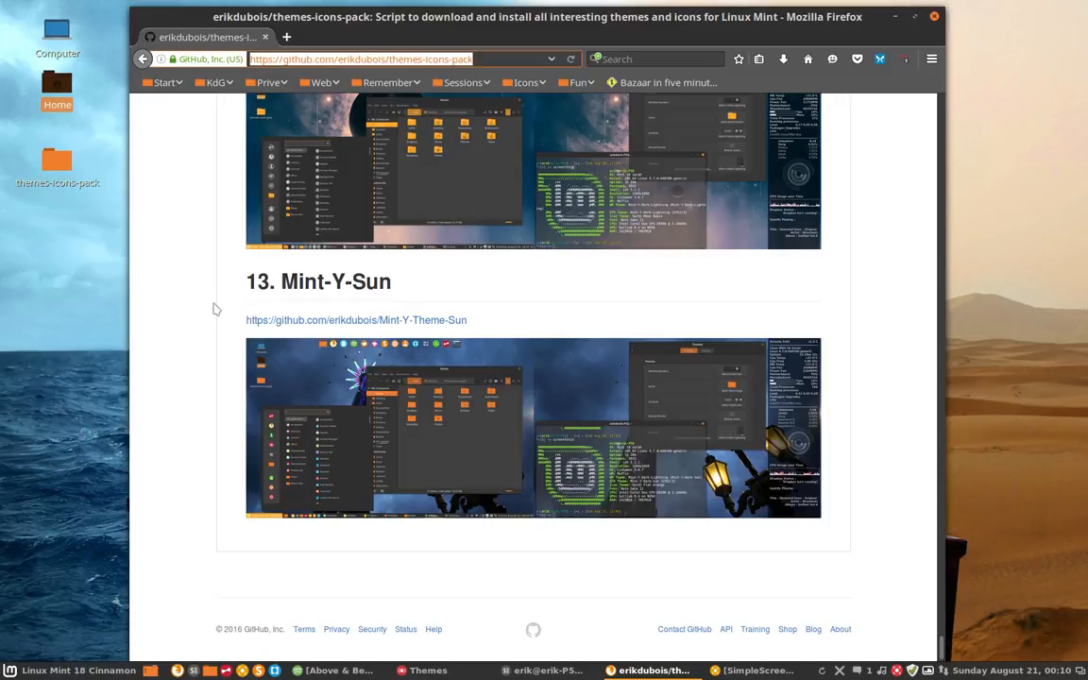
scroll("up", 3)
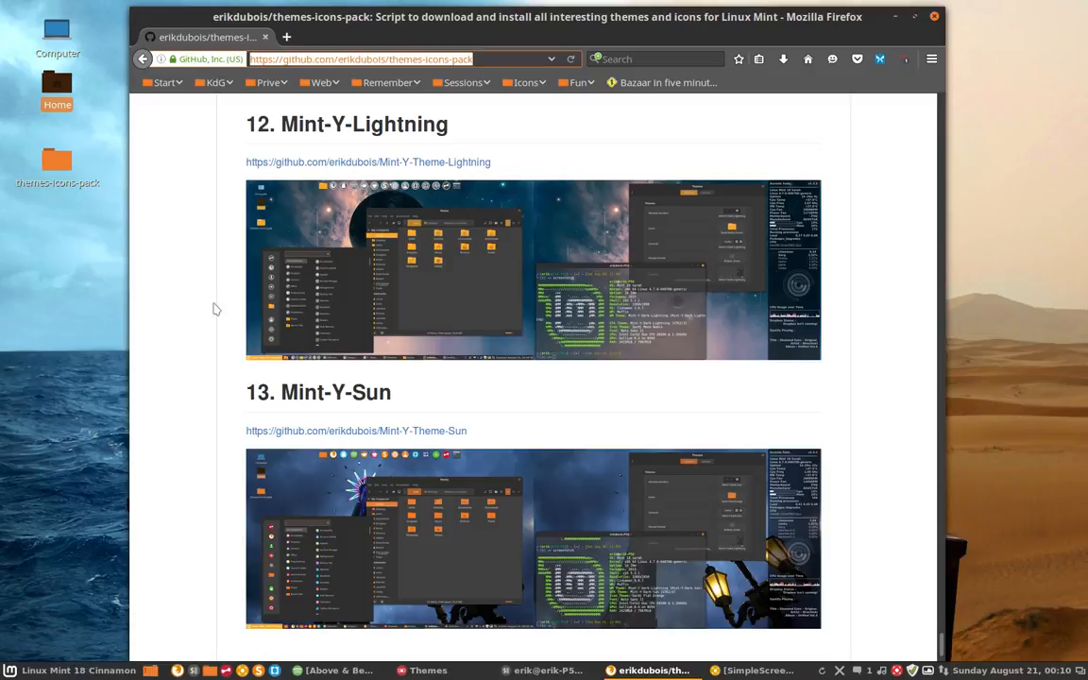
mouse_move(397, 225)
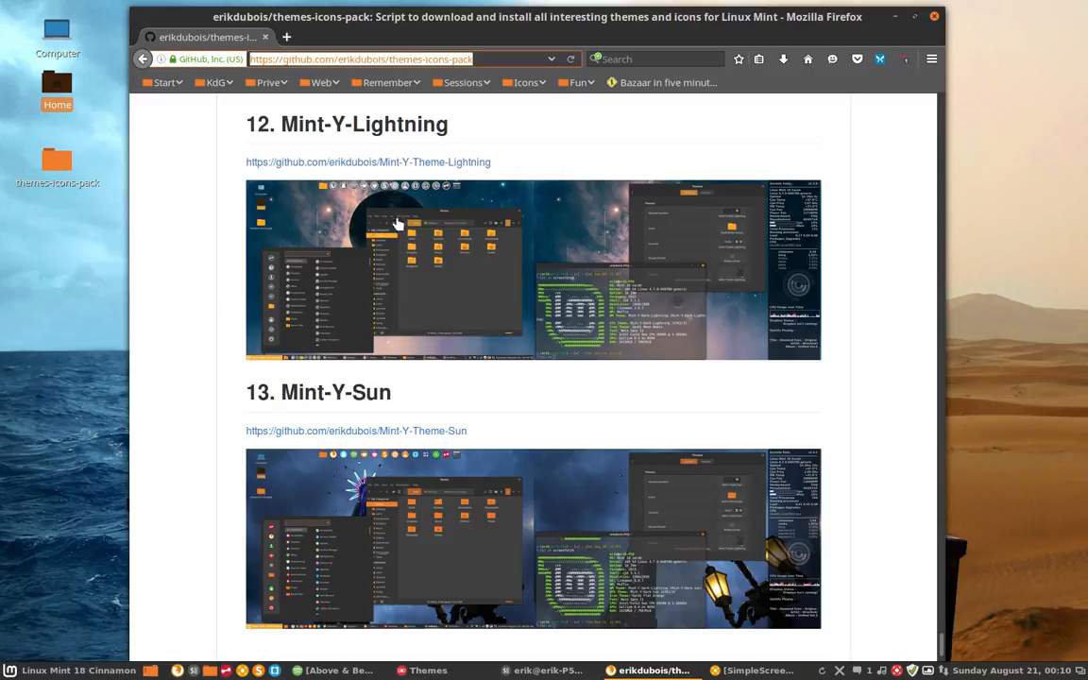
mouse_move(457, 241)
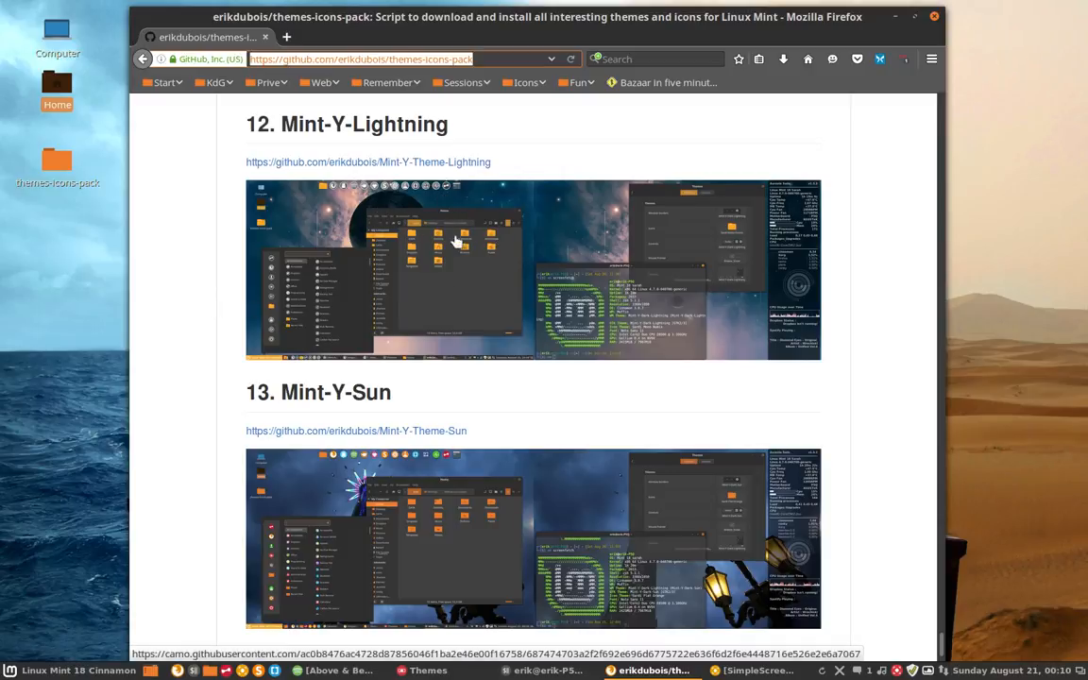
mouse_move(430, 291)
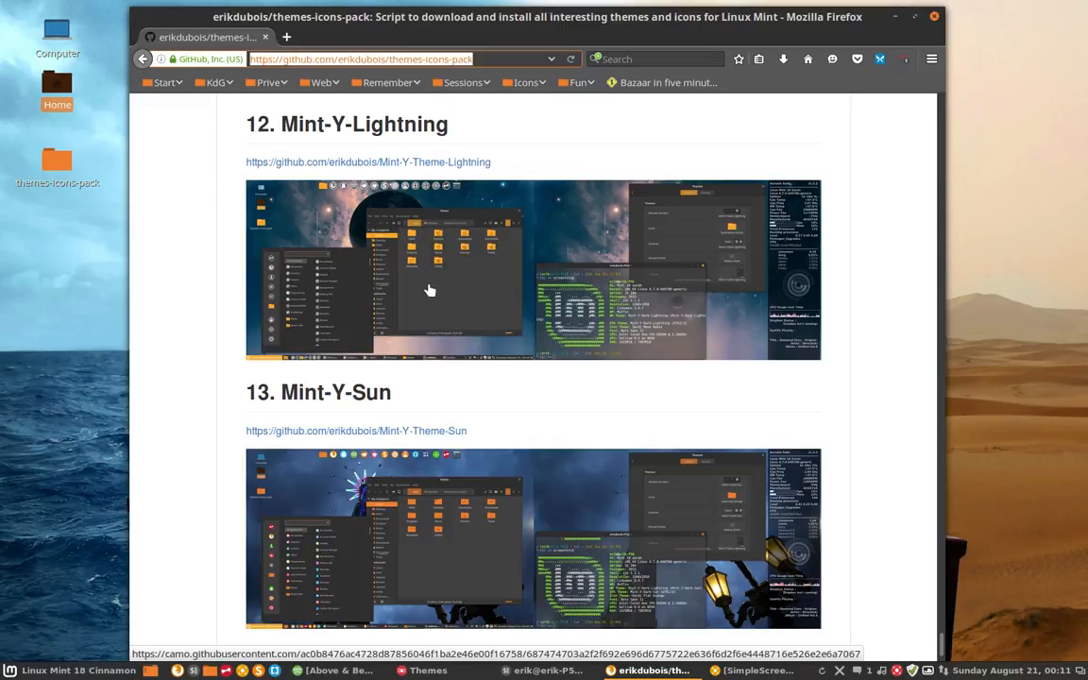
left_click(430, 272)
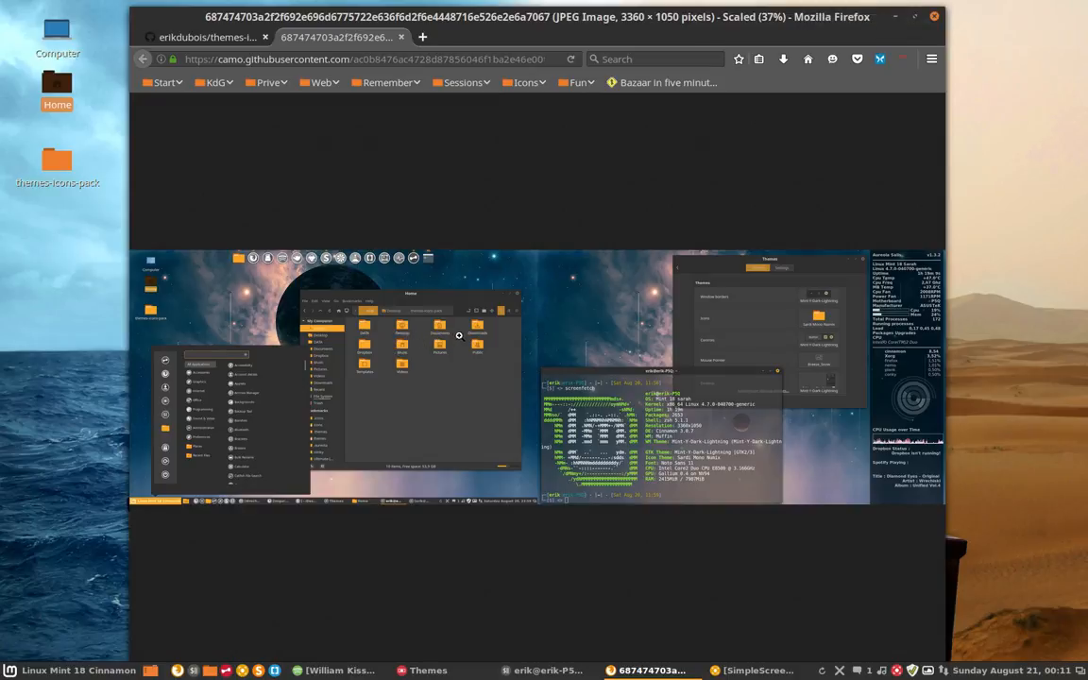
mouse_move(389, 263)
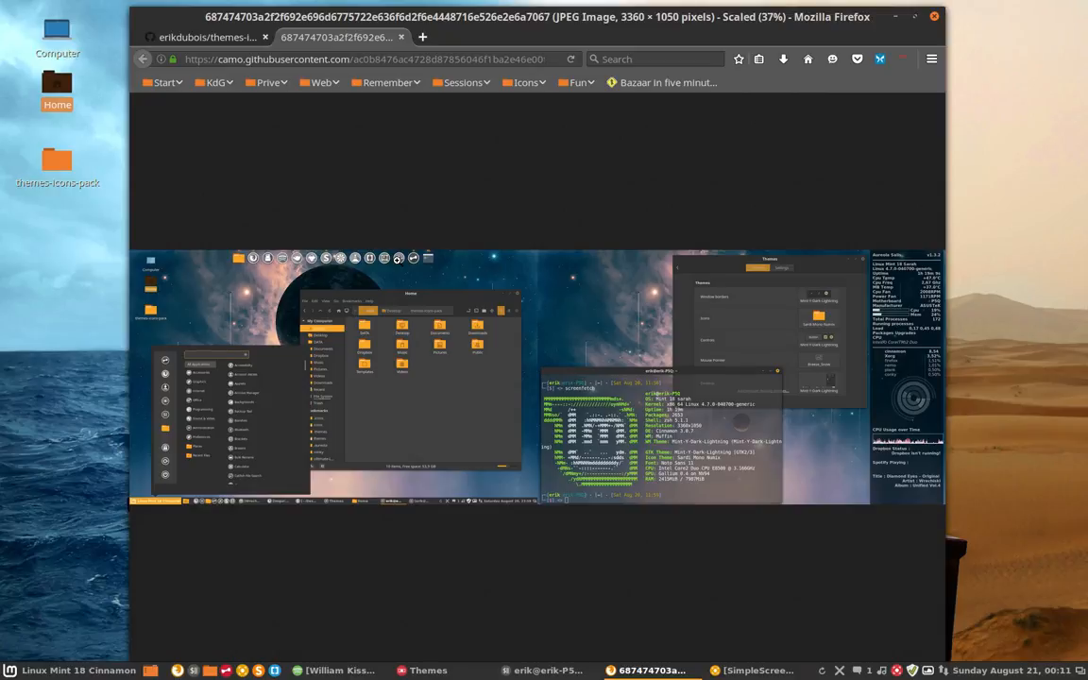
mouse_move(921, 28)
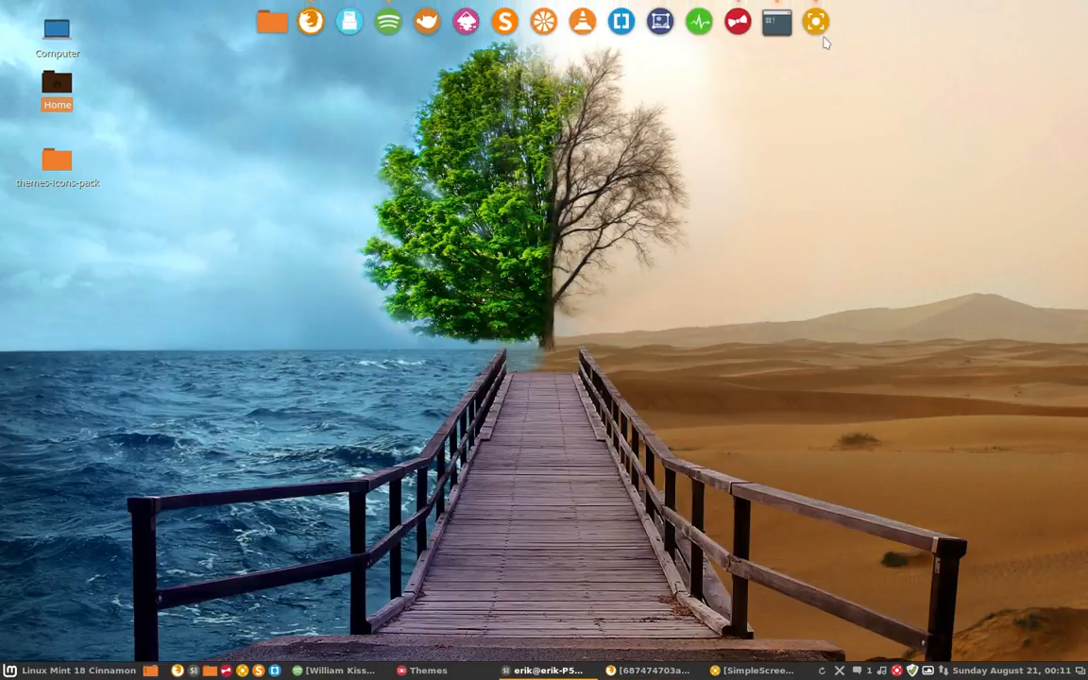
Step: Open the home folder's hidden .icons directory and select the Sardi Mono Numix theme folder
double_click(56, 83)
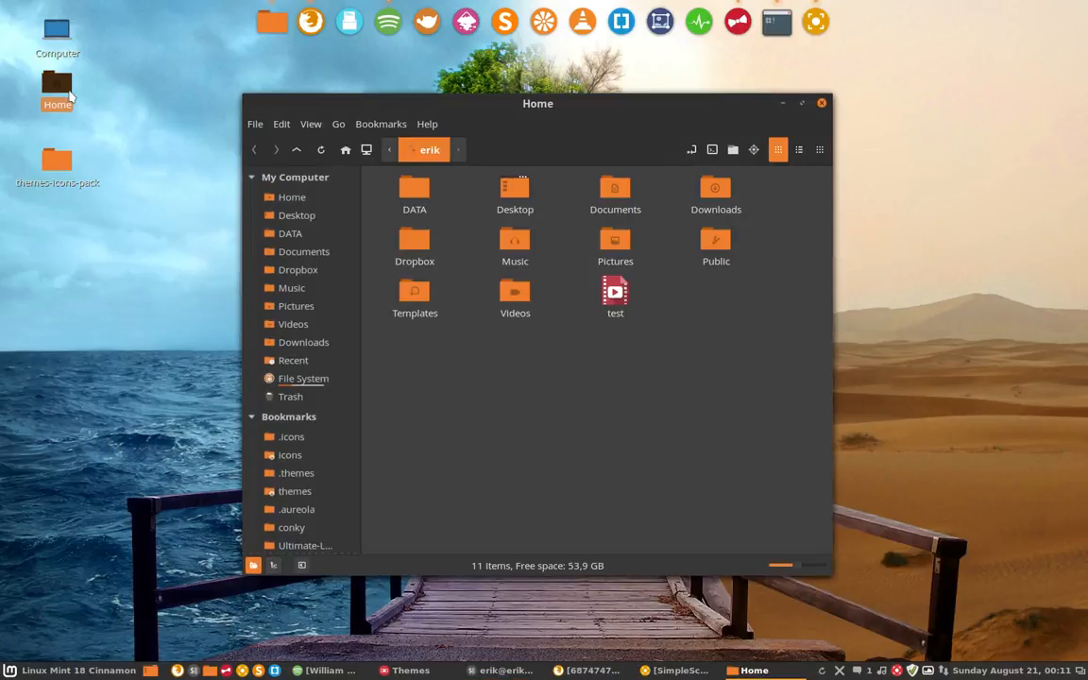
left_click(291, 436)
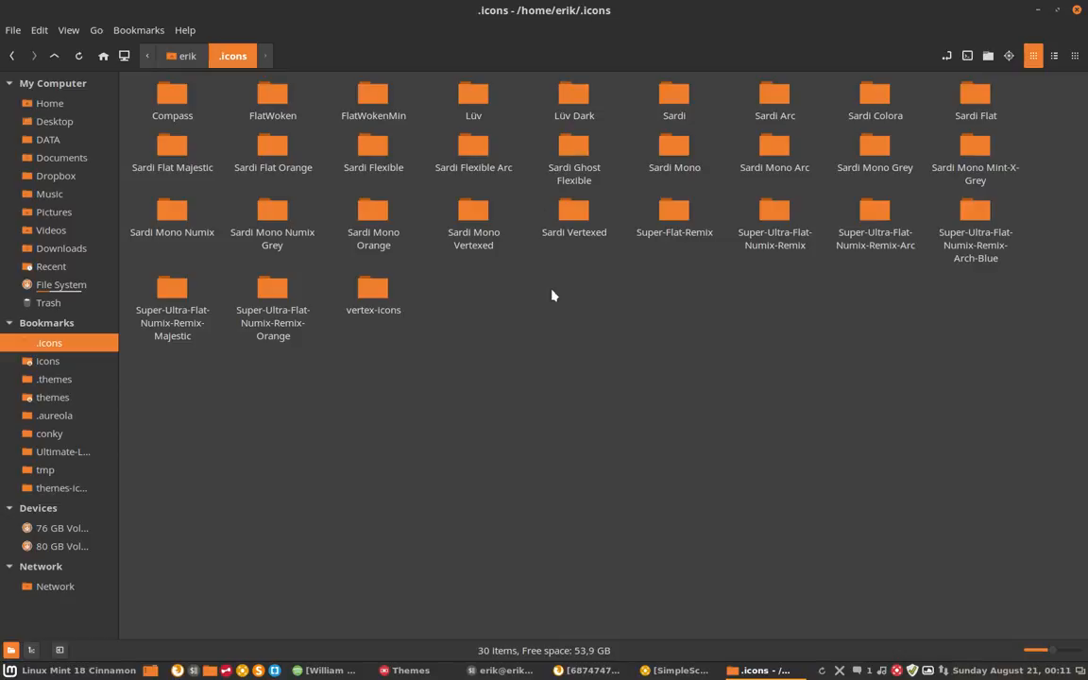
mouse_move(574, 306)
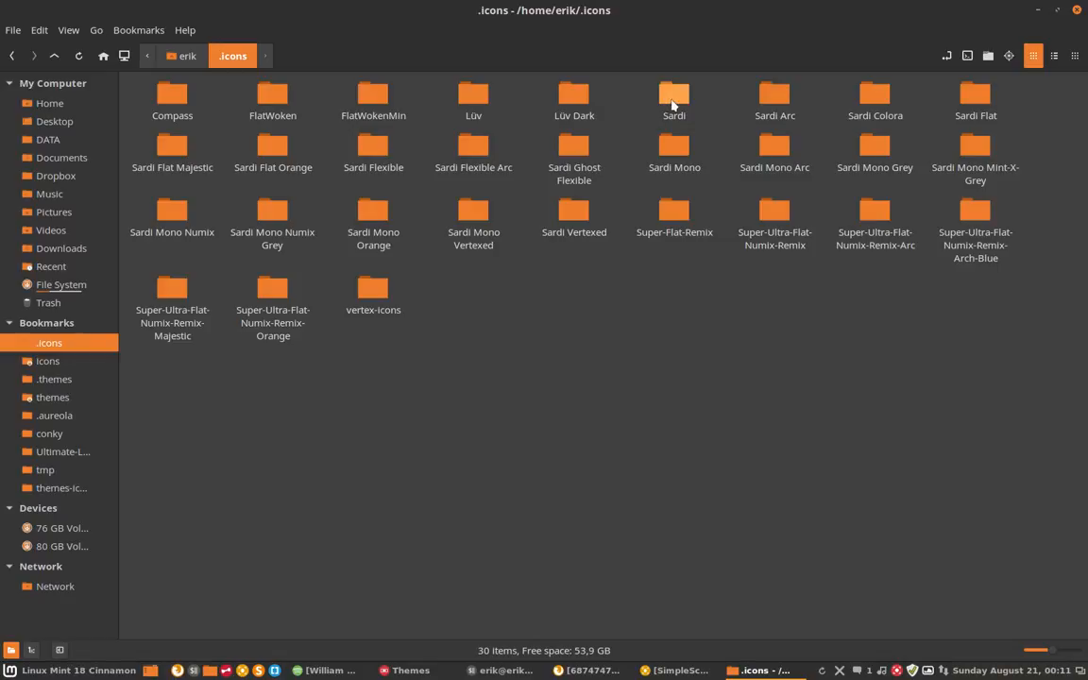
left_click(672, 99)
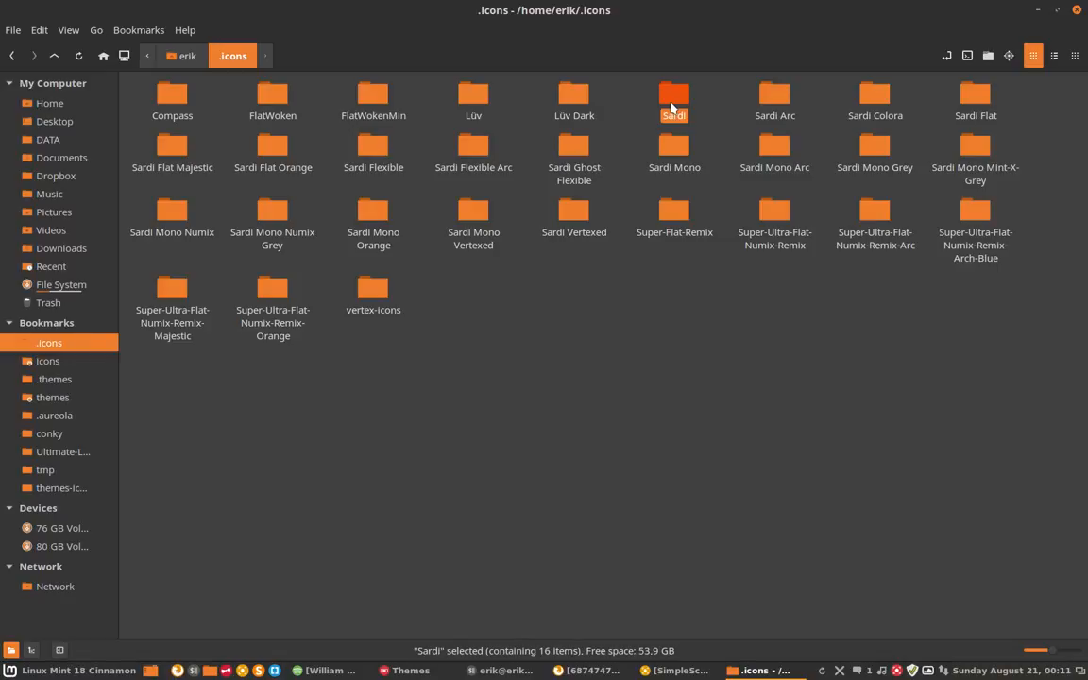
mouse_move(306, 246)
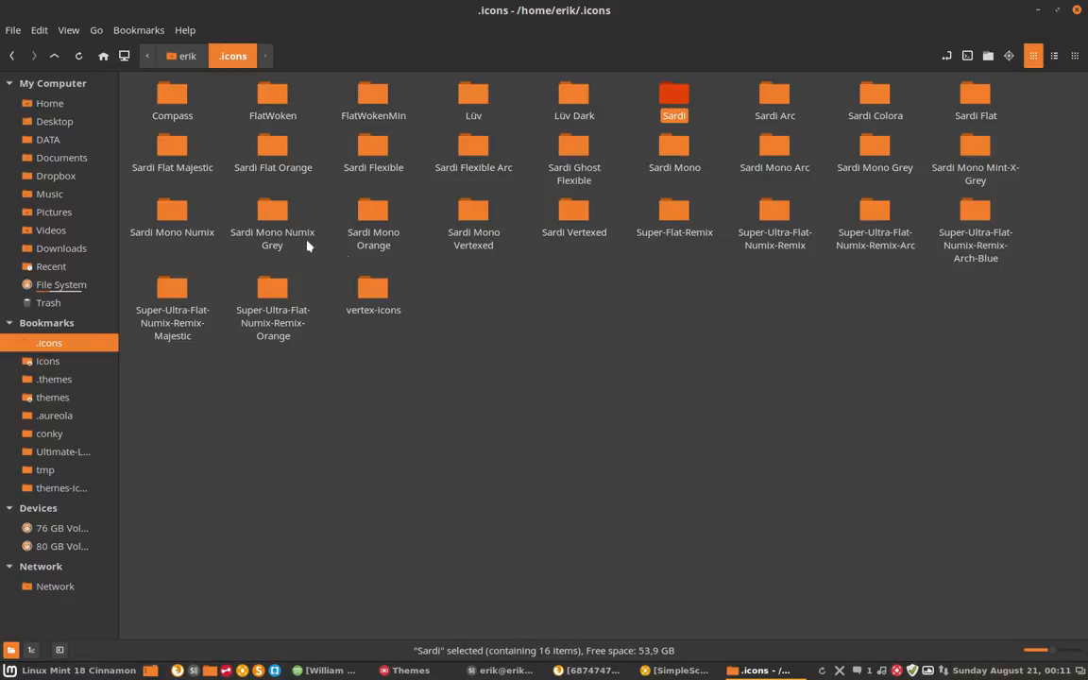
left_click(172, 215)
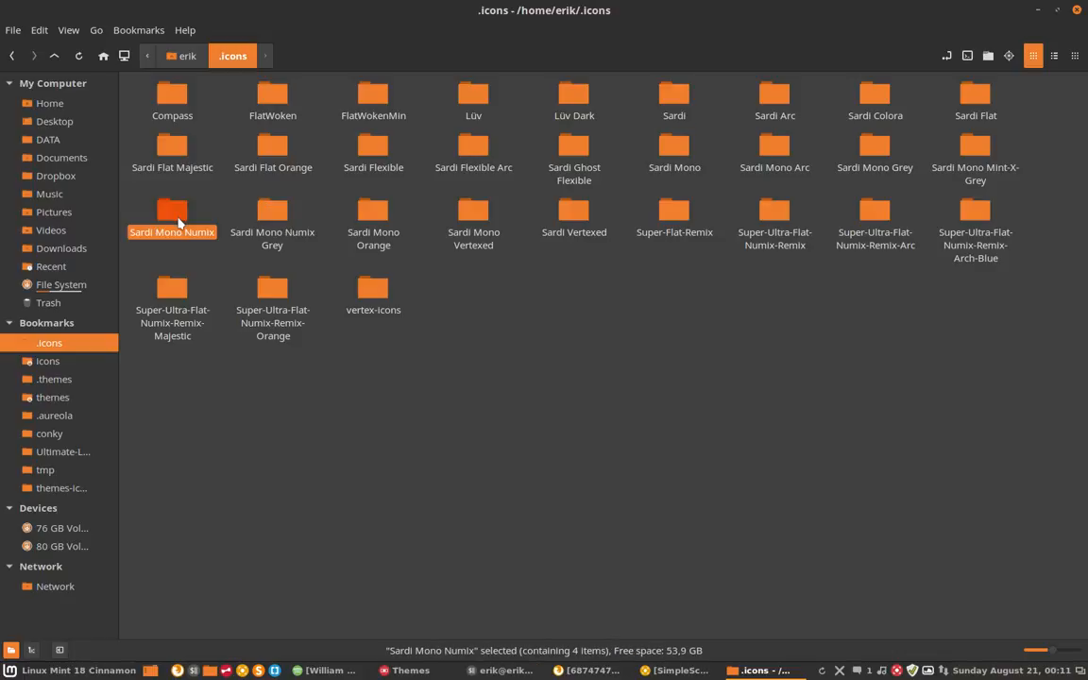
Step: Browse Sardi Mono Numix's places icons, then return to the .icons themes folder
double_click(172, 212)
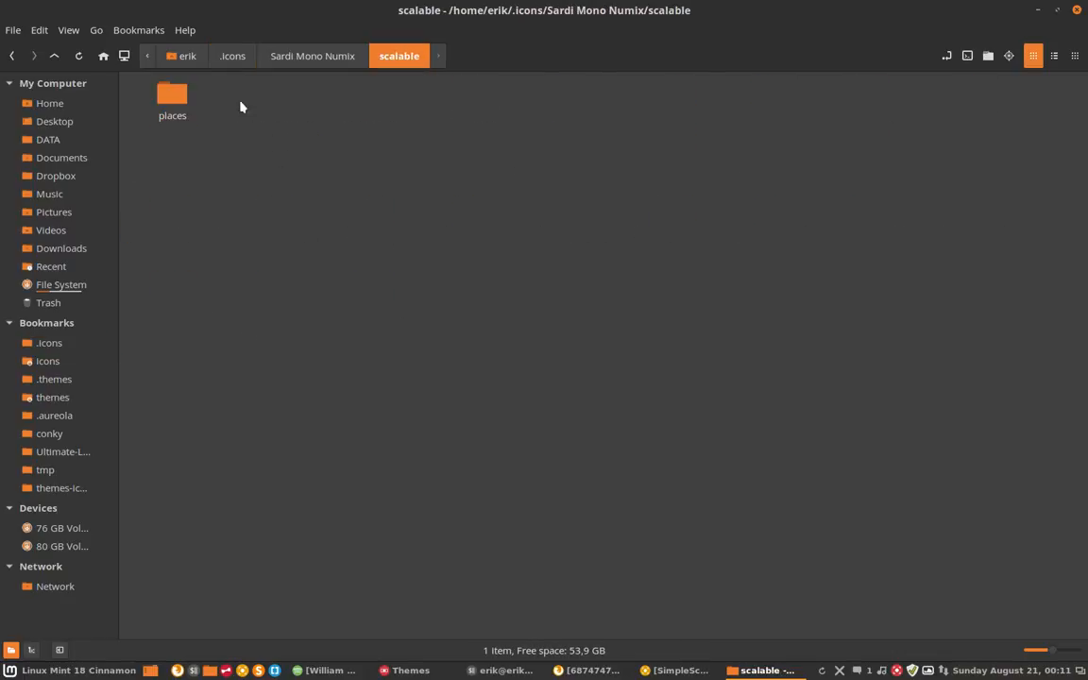
double_click(172, 98)
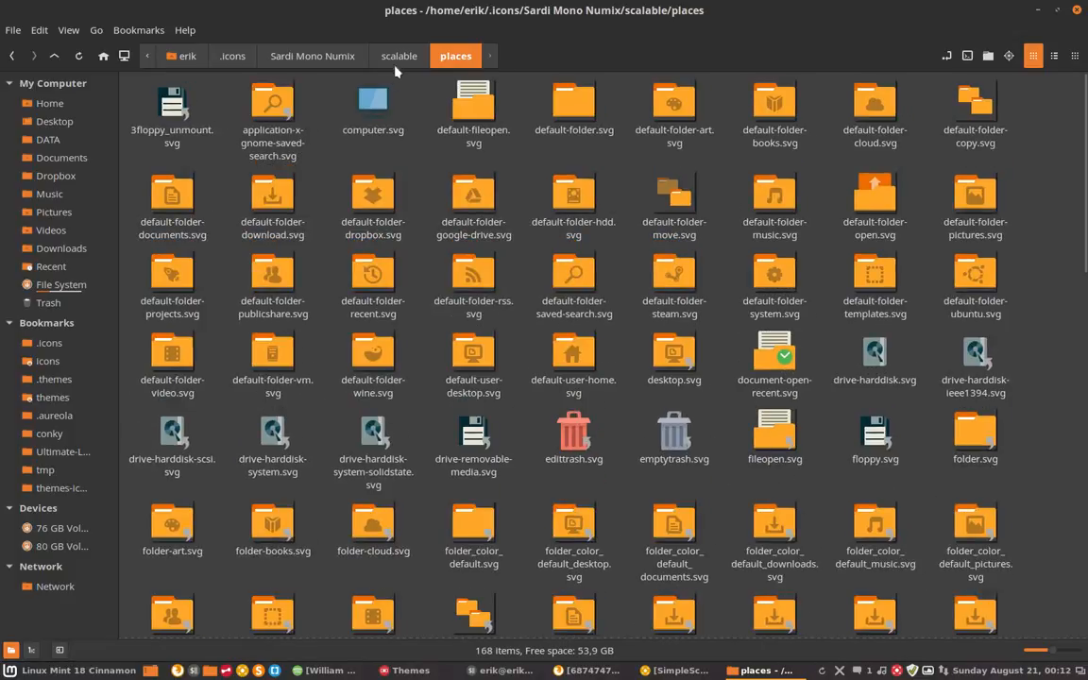
left_click(312, 57)
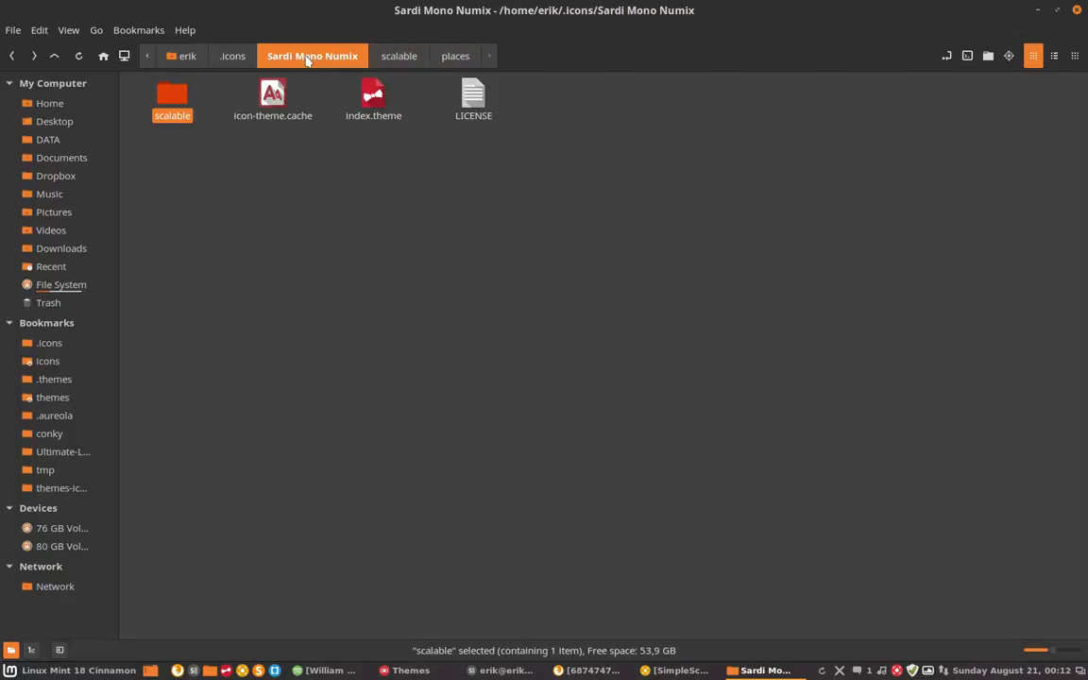
left_click(231, 57)
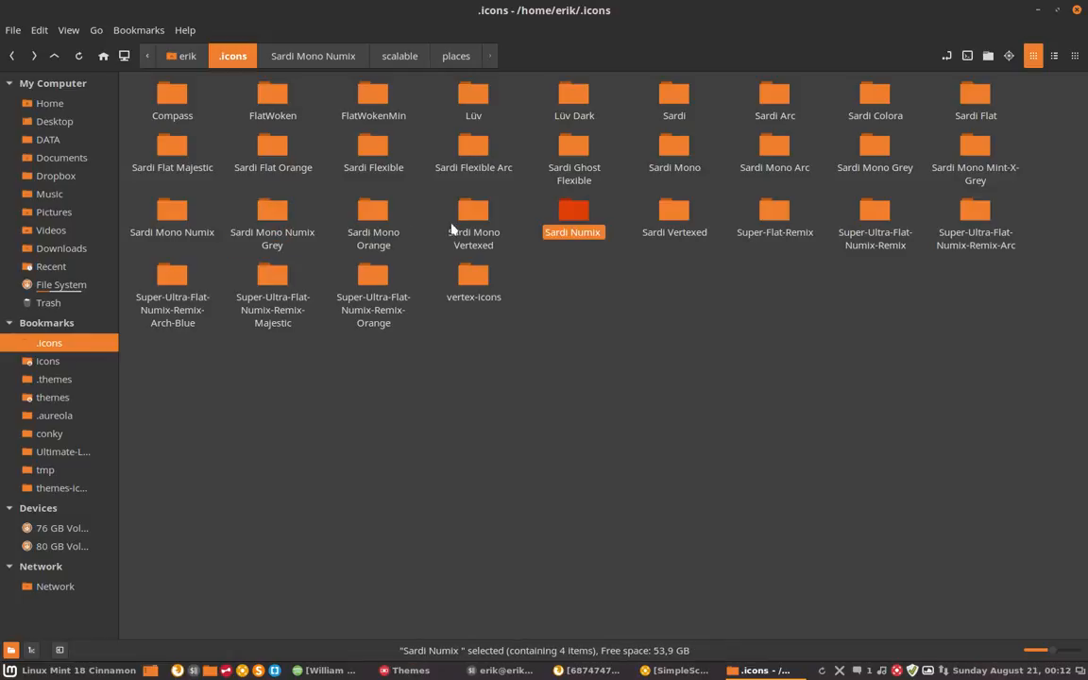
Step: Open the new Sardi Numix copy and select its index.theme file
double_click(574, 212)
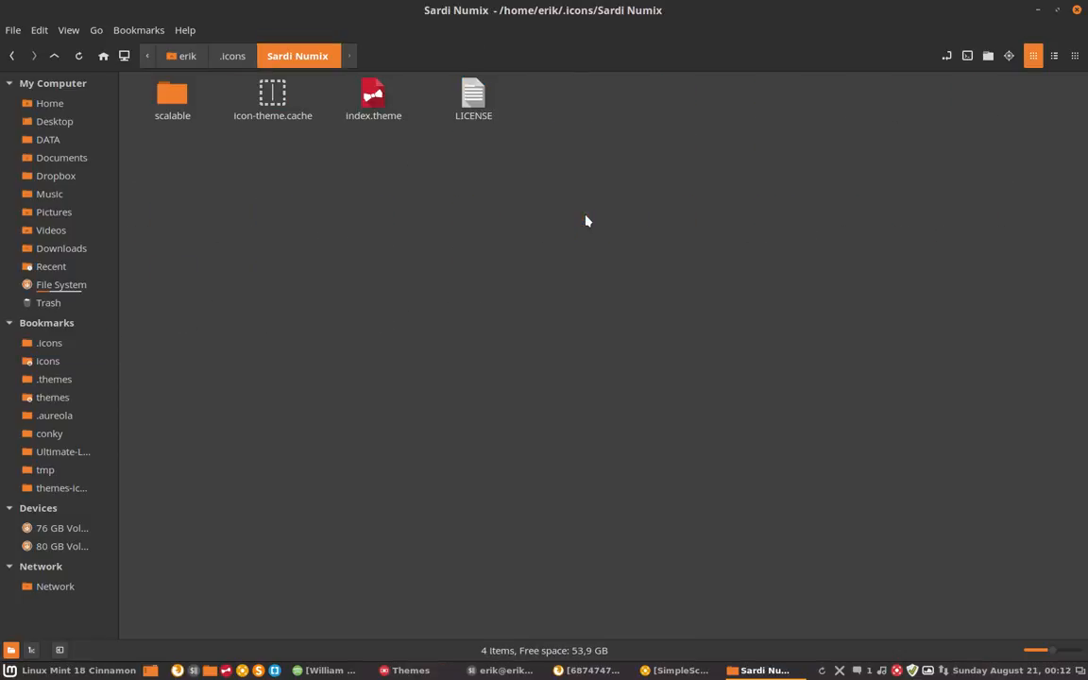
left_click(374, 94)
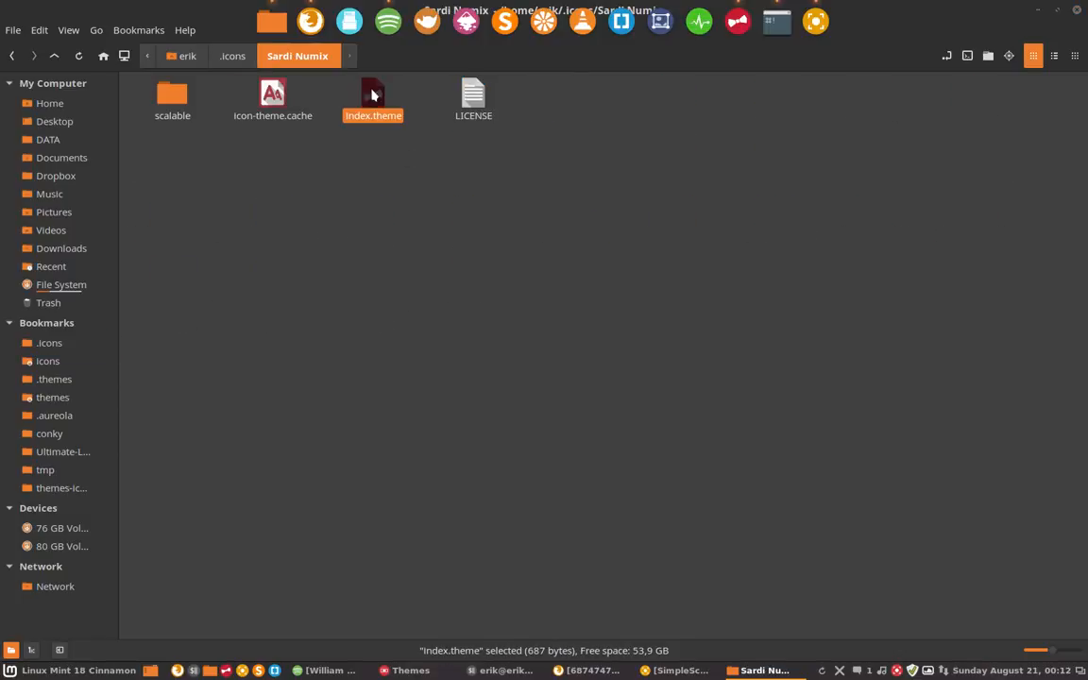
Step: Edit the Sardi Numix index.theme in Sublime Text, save it and close the editor
double_click(372, 98)
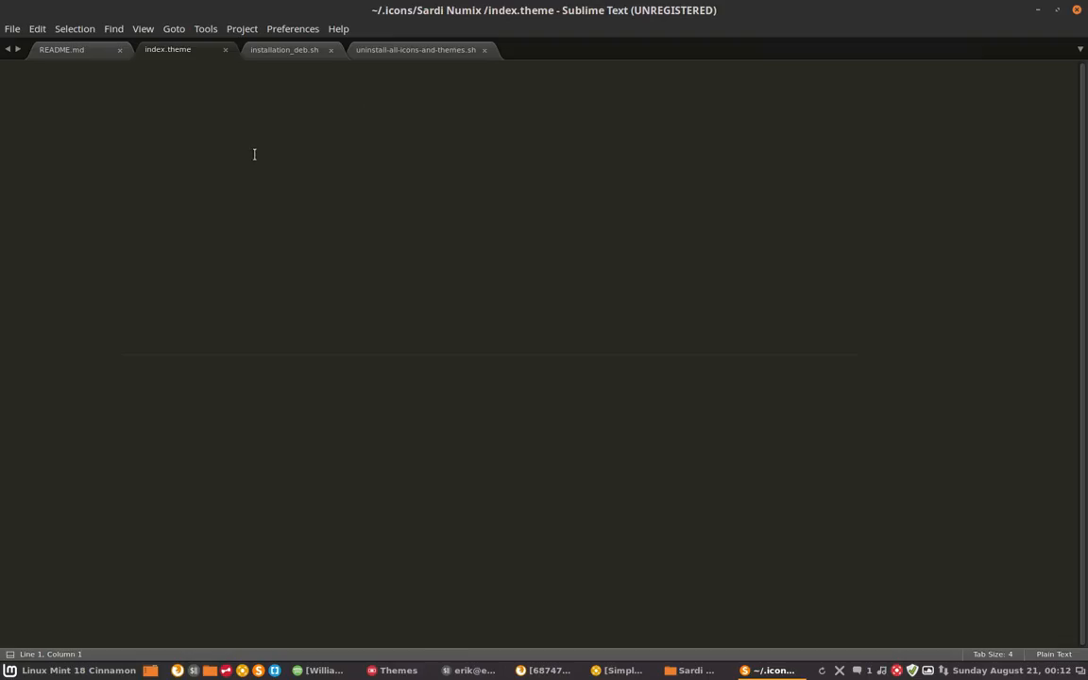
left_click(166, 49)
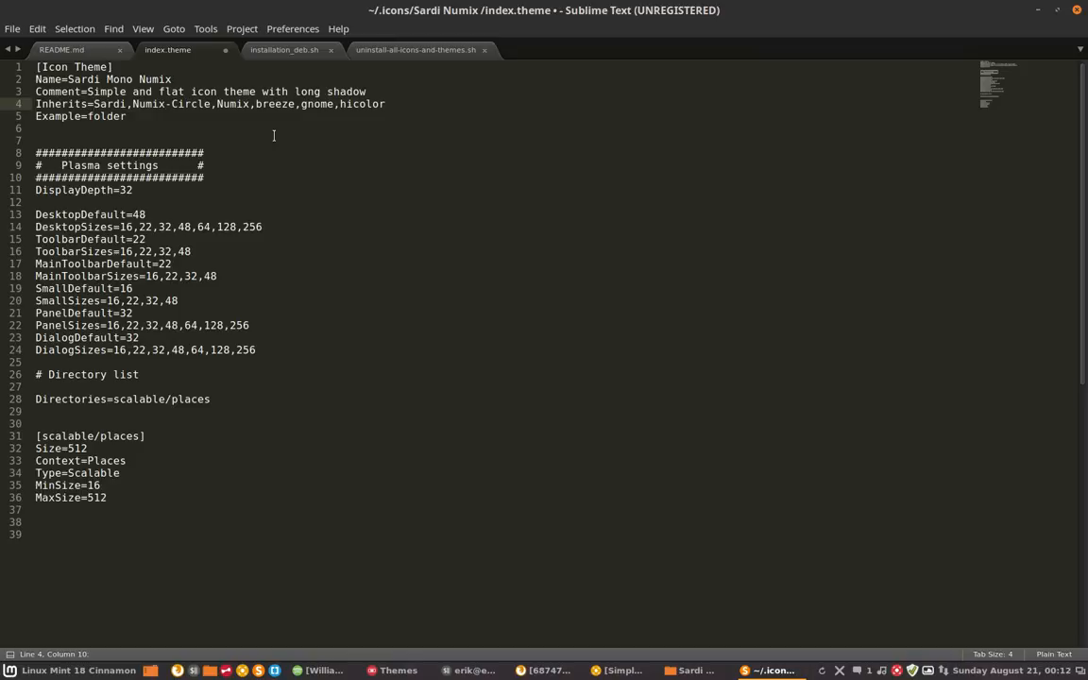
key("ctrl+s")
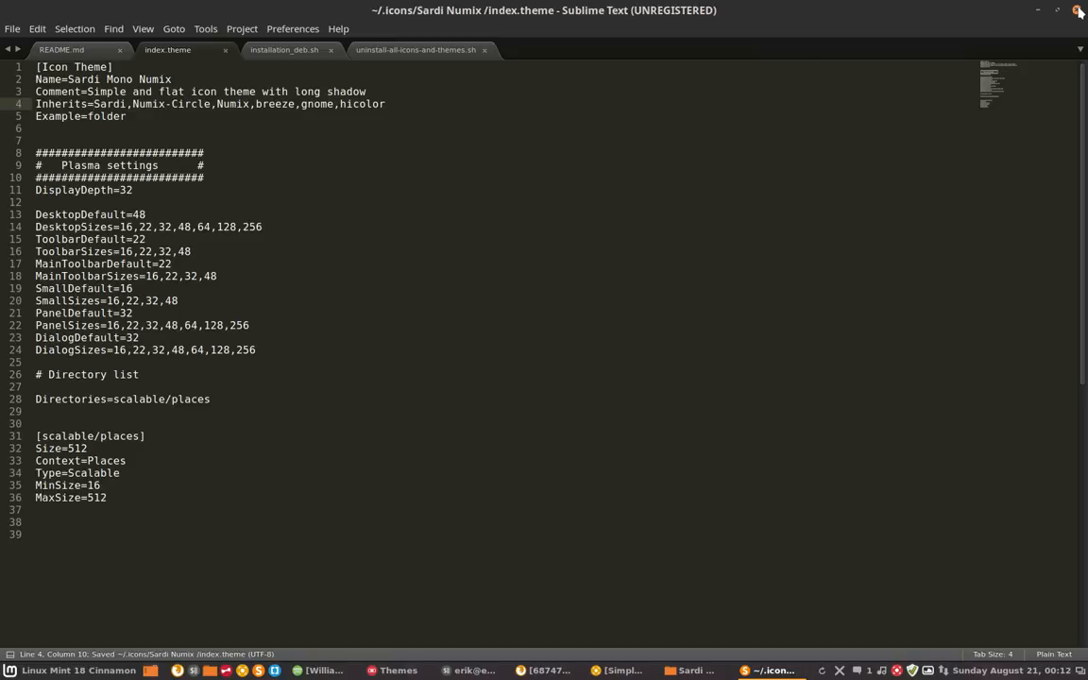
left_click(765, 671)
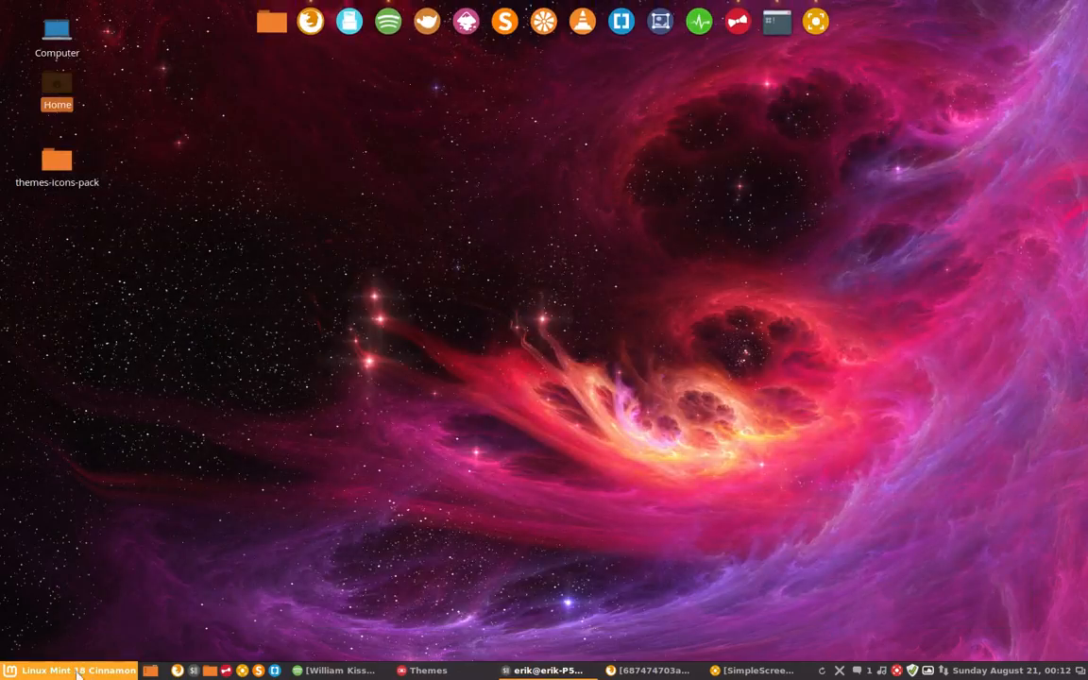
mouse_move(546, 299)
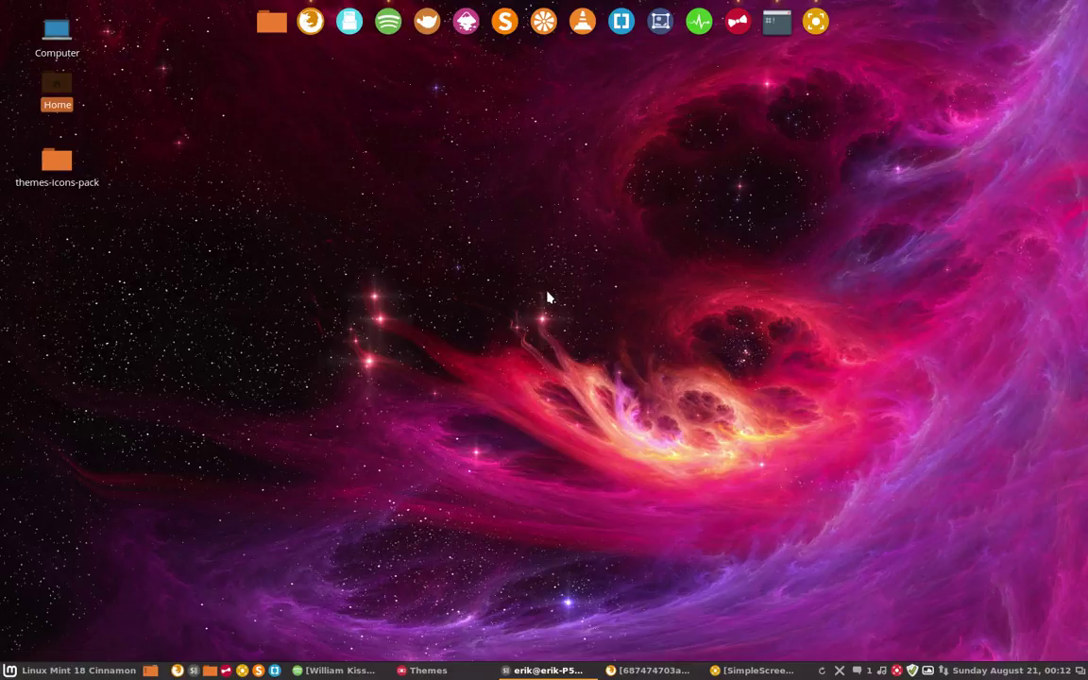
Step: In Cinnamon Themes, browse the icon theme list to choose Sardi Numix
left_click(427, 668)
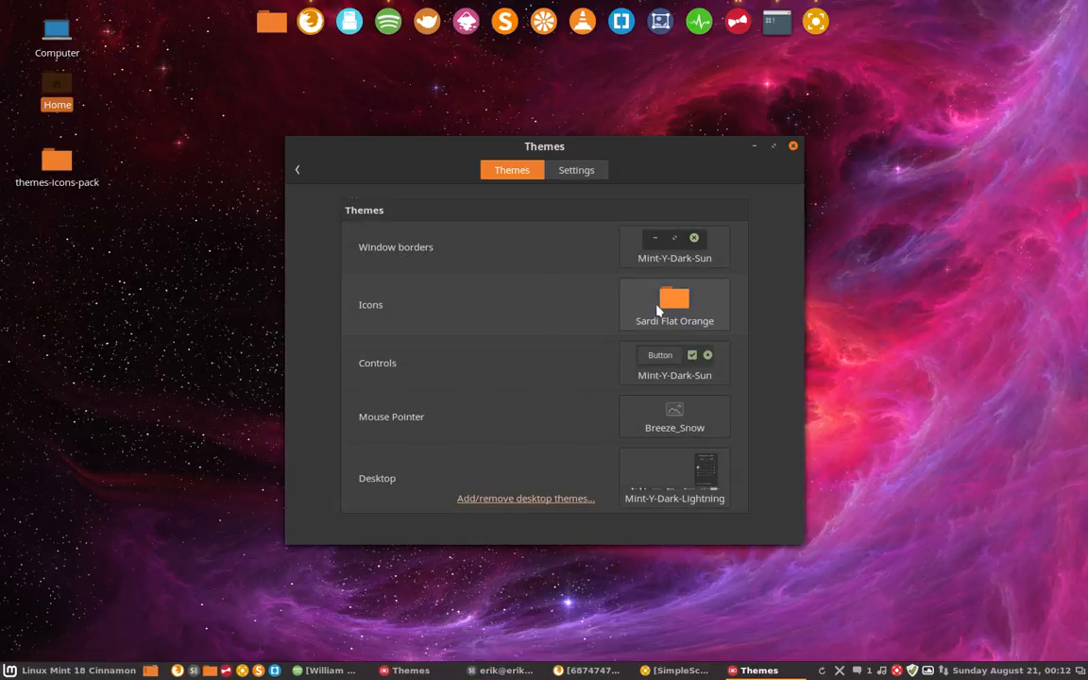
left_click(675, 304)
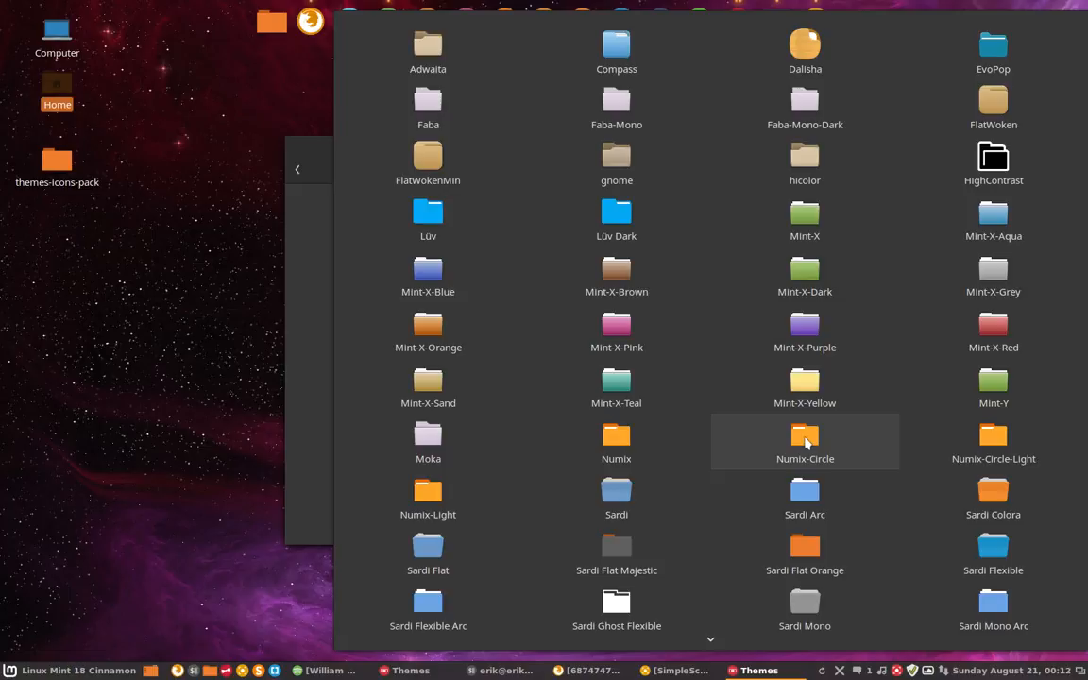
mouse_move(765, 498)
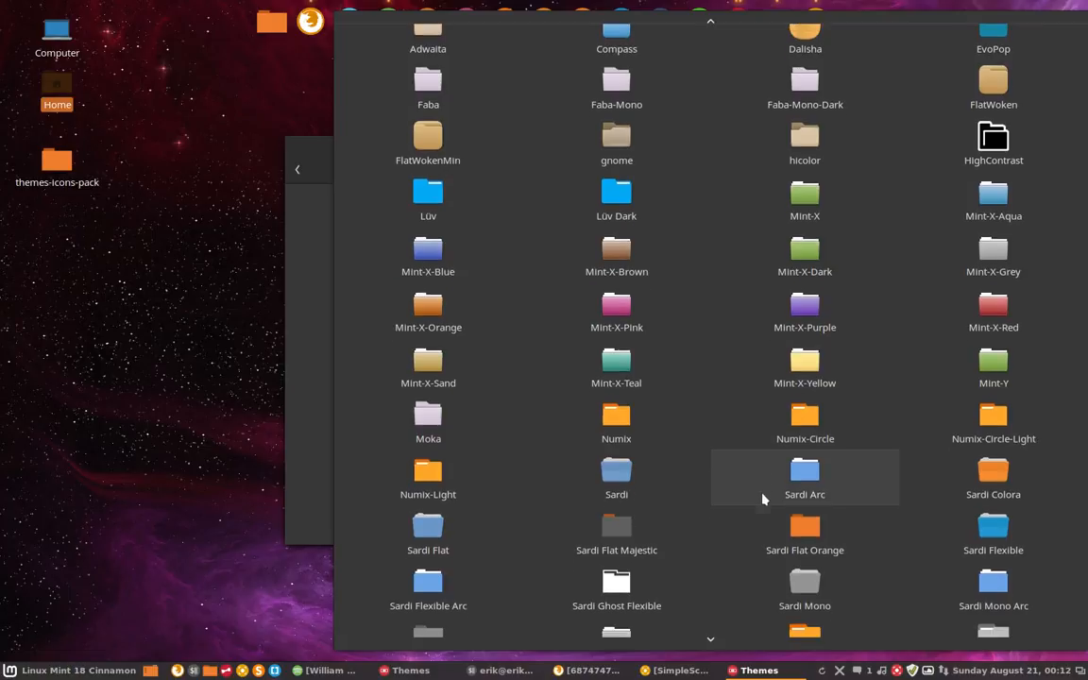
scroll("down", 3)
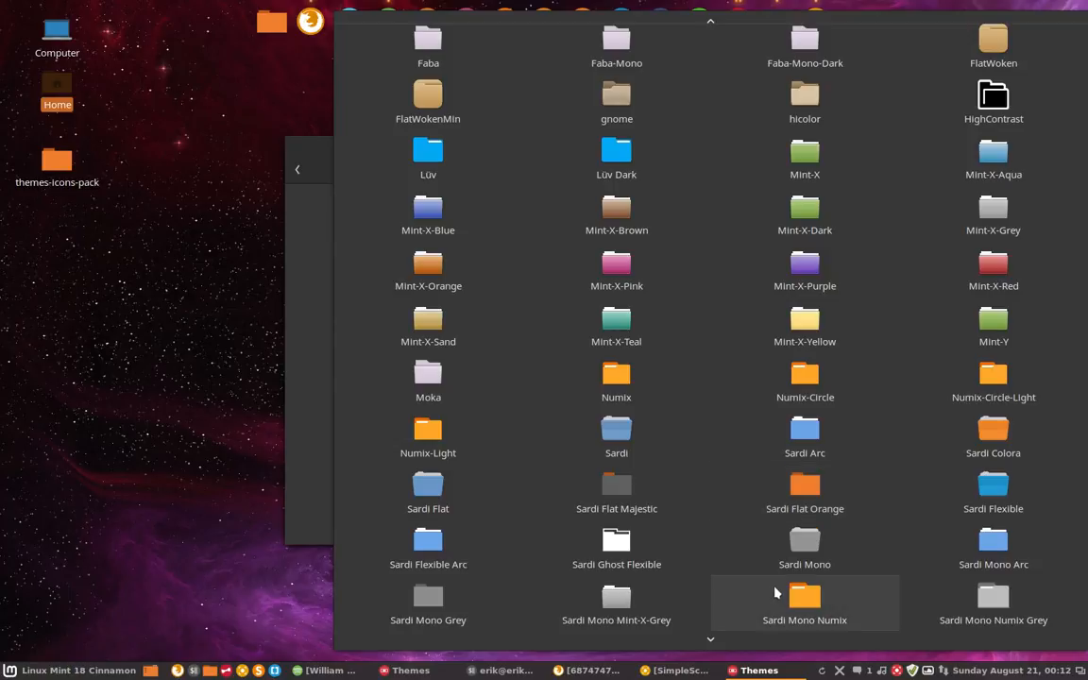
scroll("down", 3)
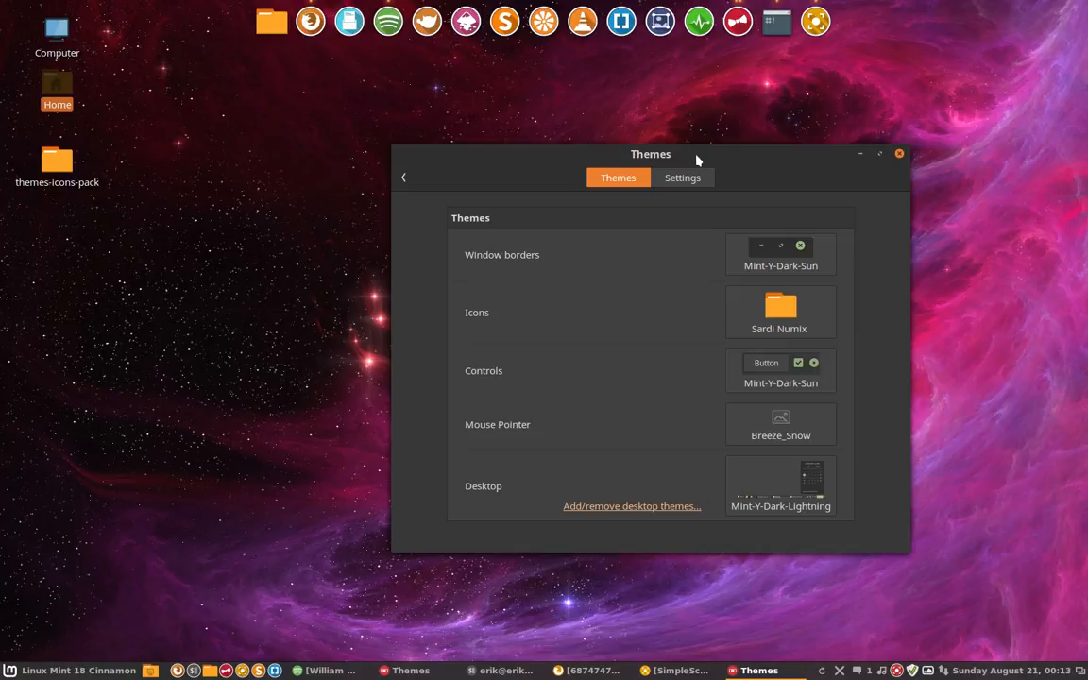
mouse_move(333, 195)
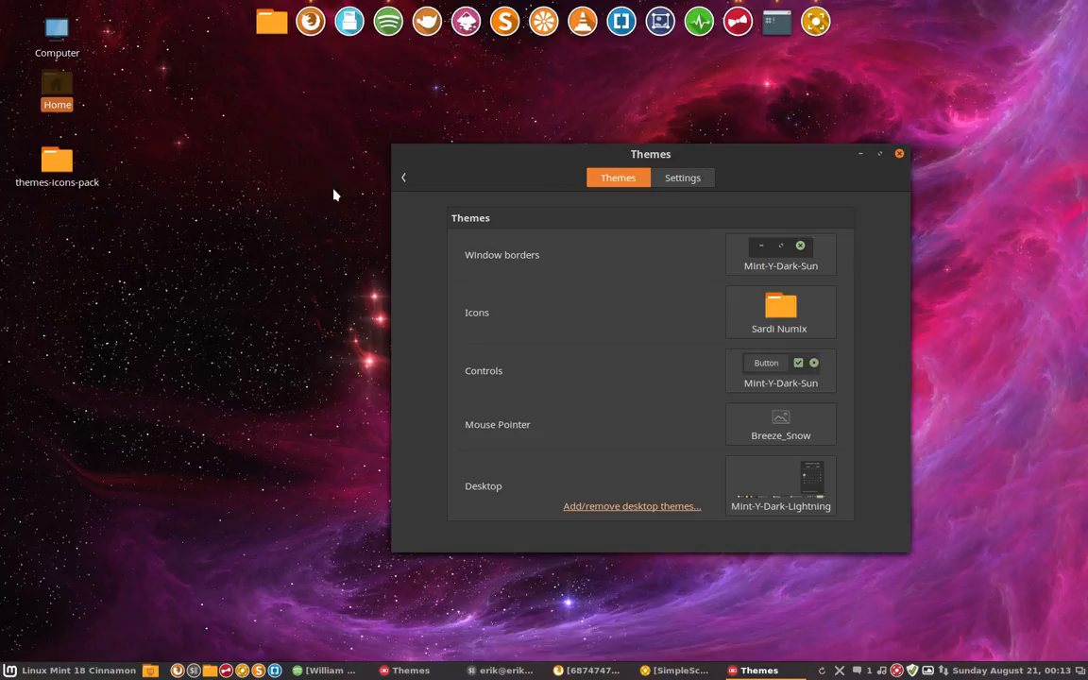
left_click(12, 668)
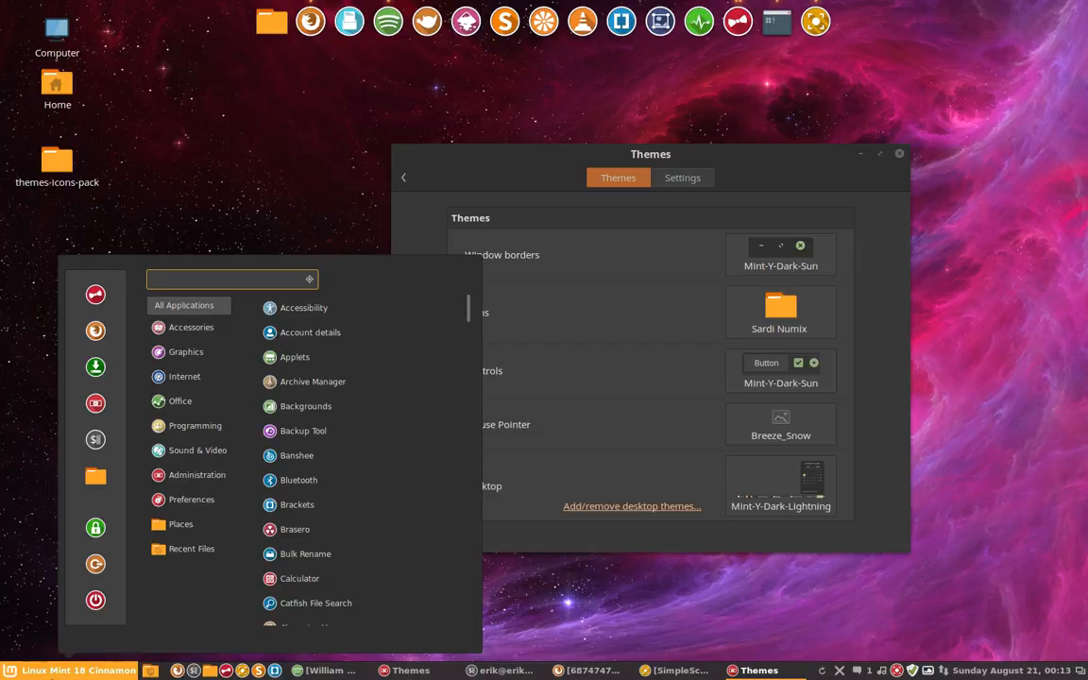
left_click(197, 474)
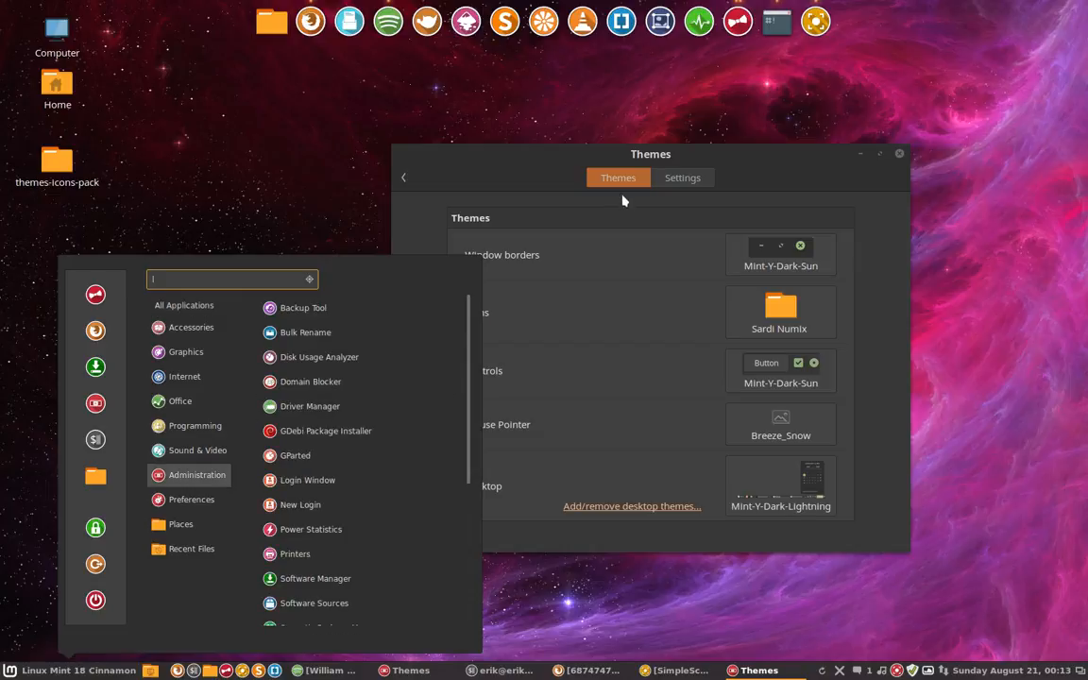
left_click(682, 178)
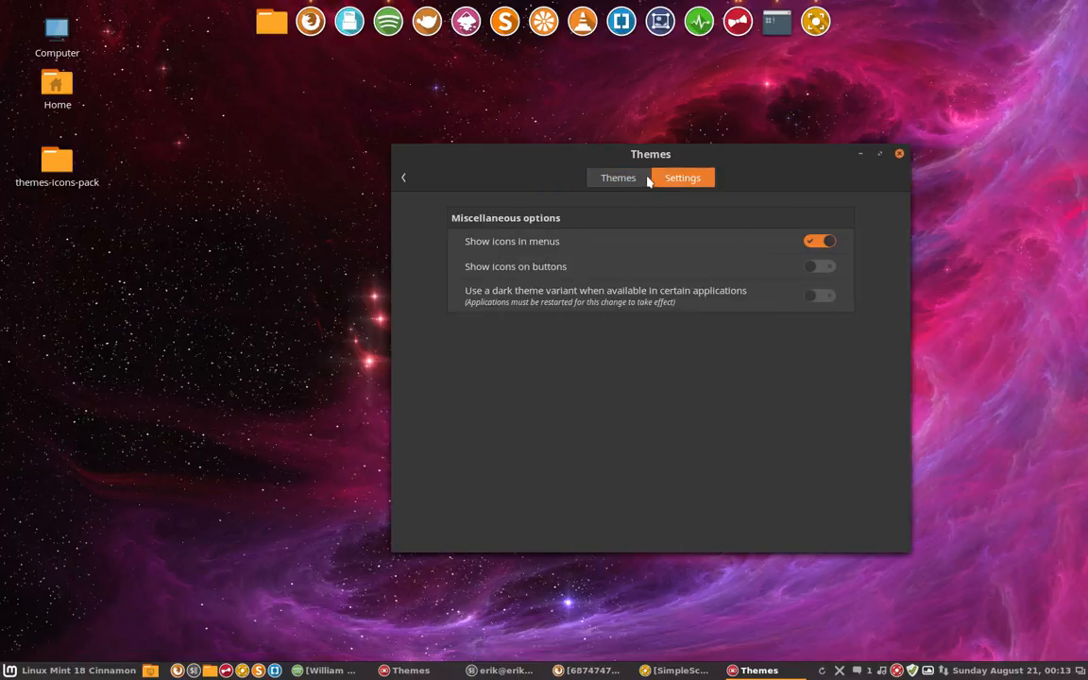
left_click(12, 670)
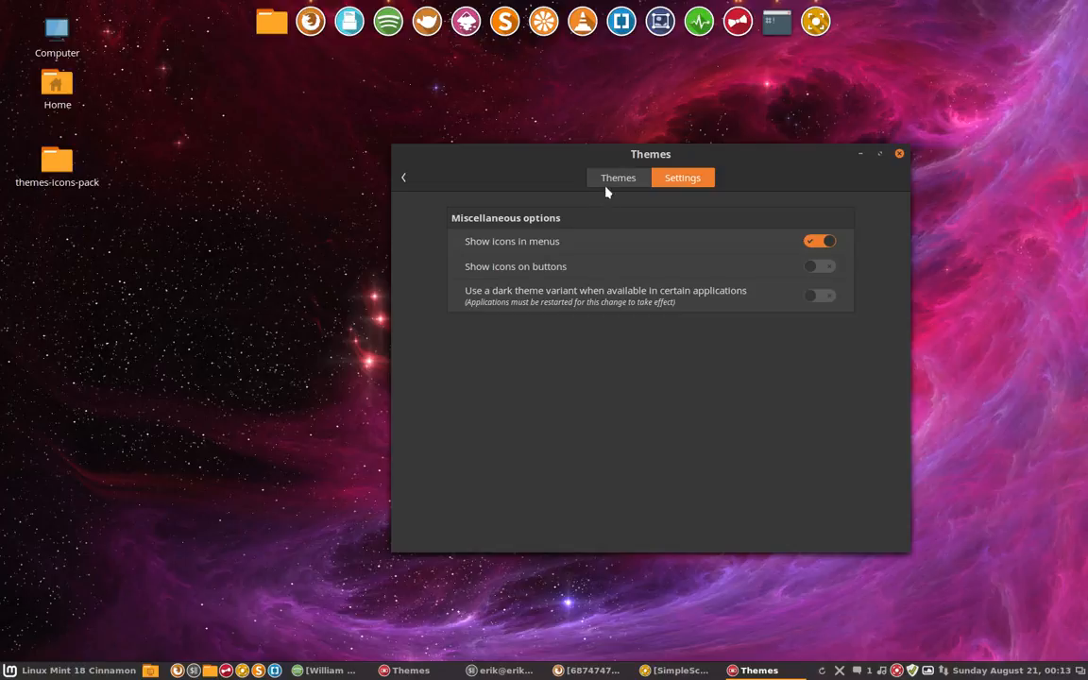
left_click(618, 177)
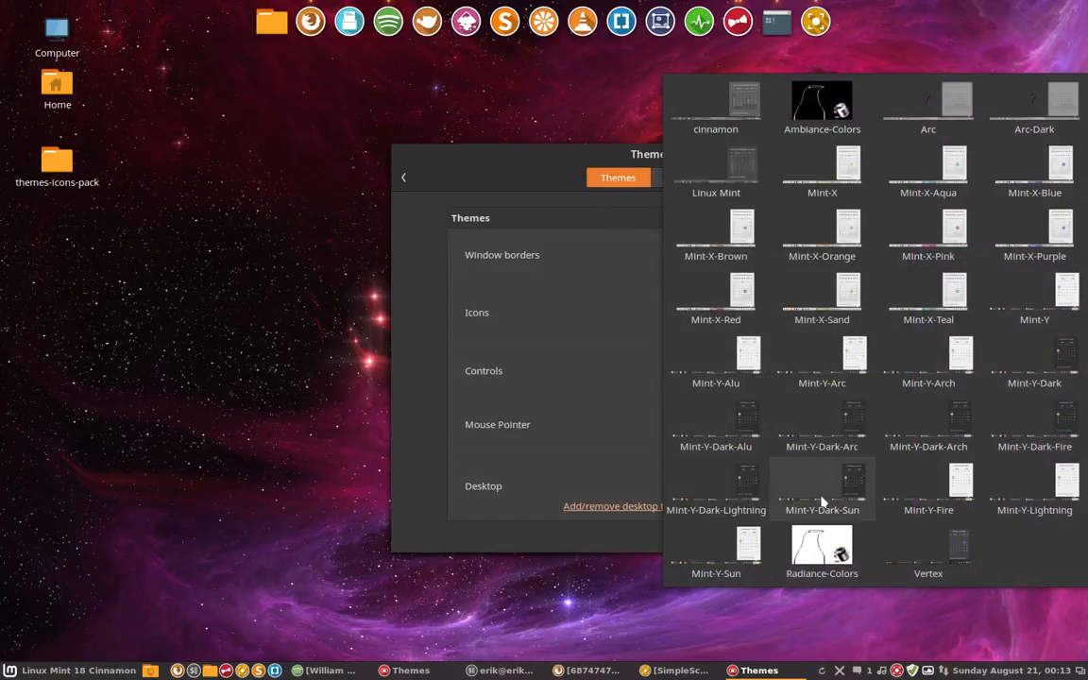
Step: Set the desktop theme to Mint-Y-Dark-Sun and check the applications menu with the new look
left_click(821, 487)
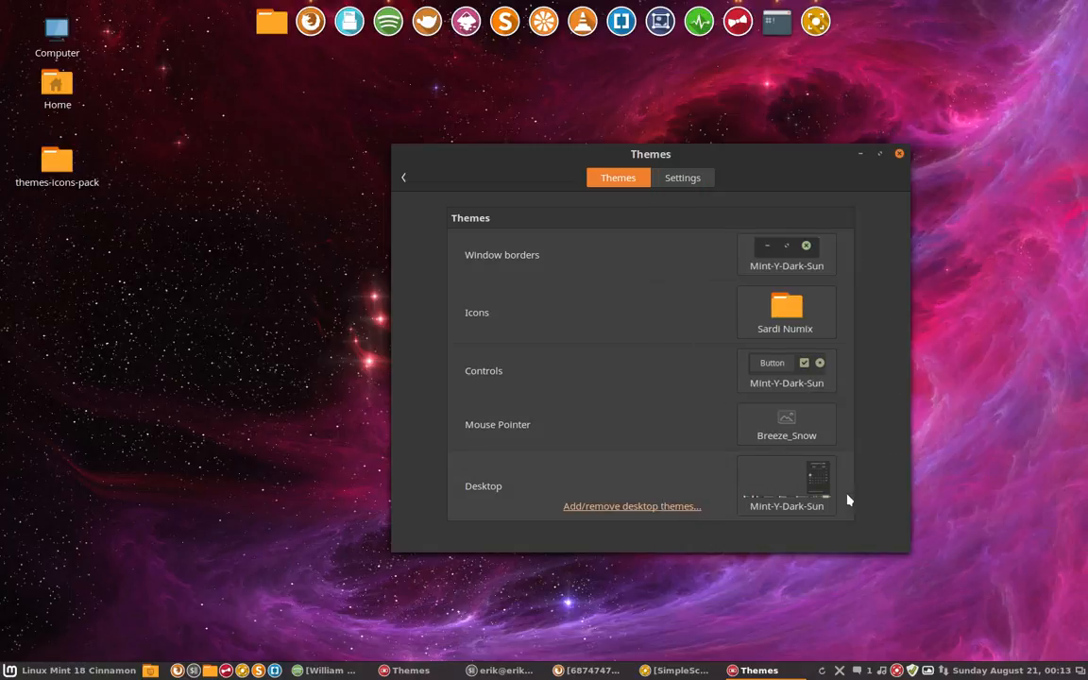
mouse_move(58, 671)
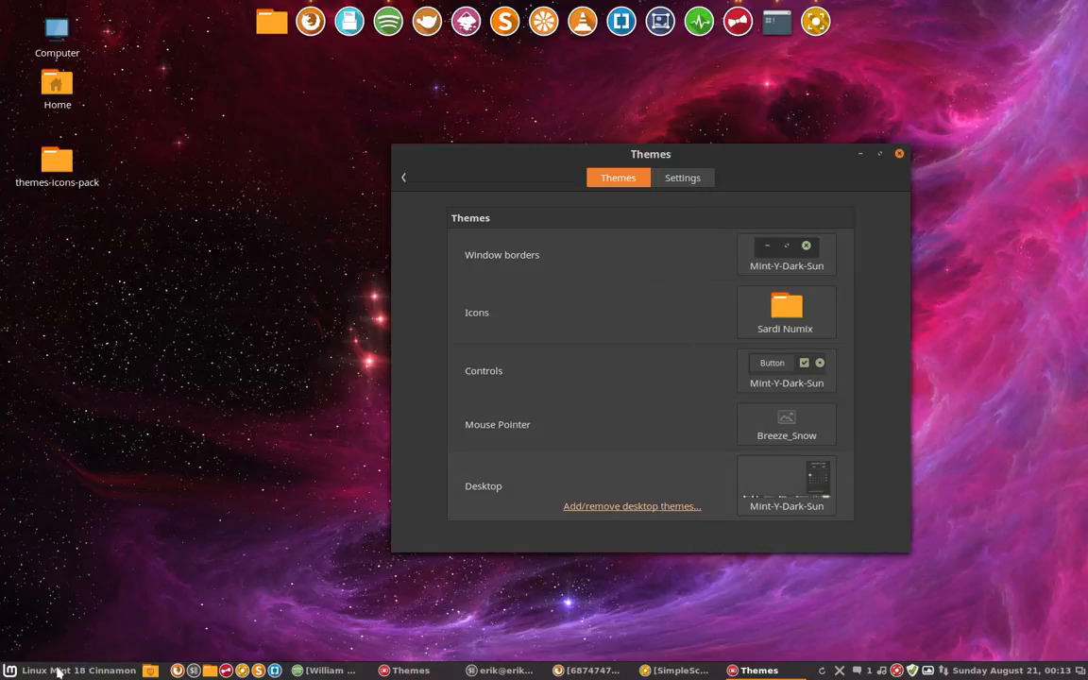
left_click(12, 669)
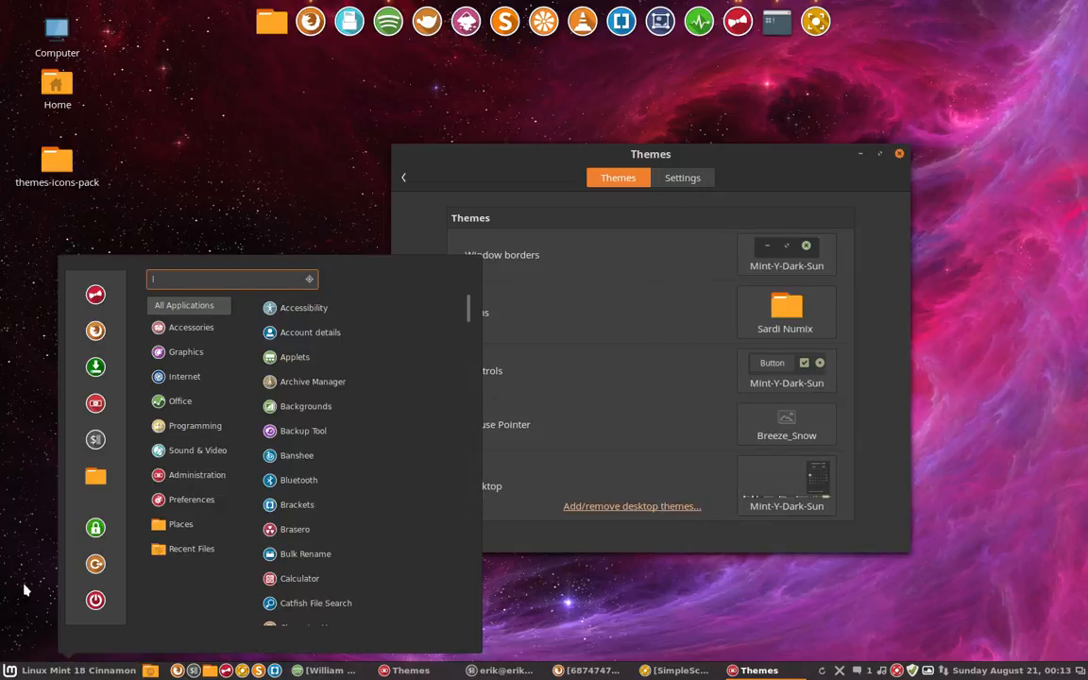
left_click(106, 488)
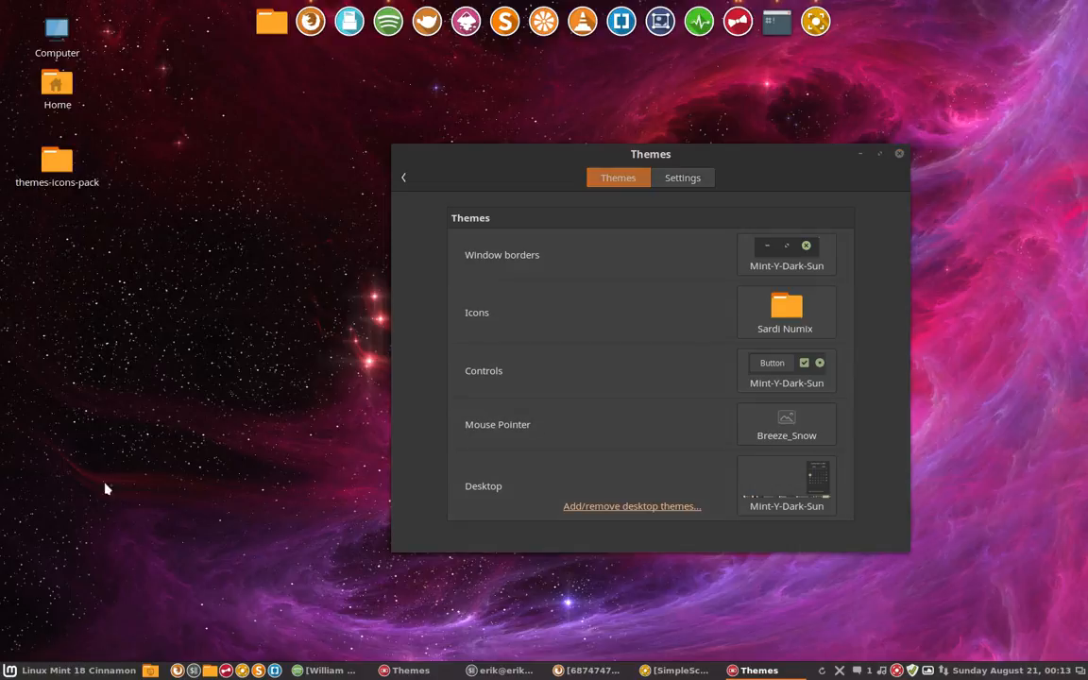
left_click(9, 669)
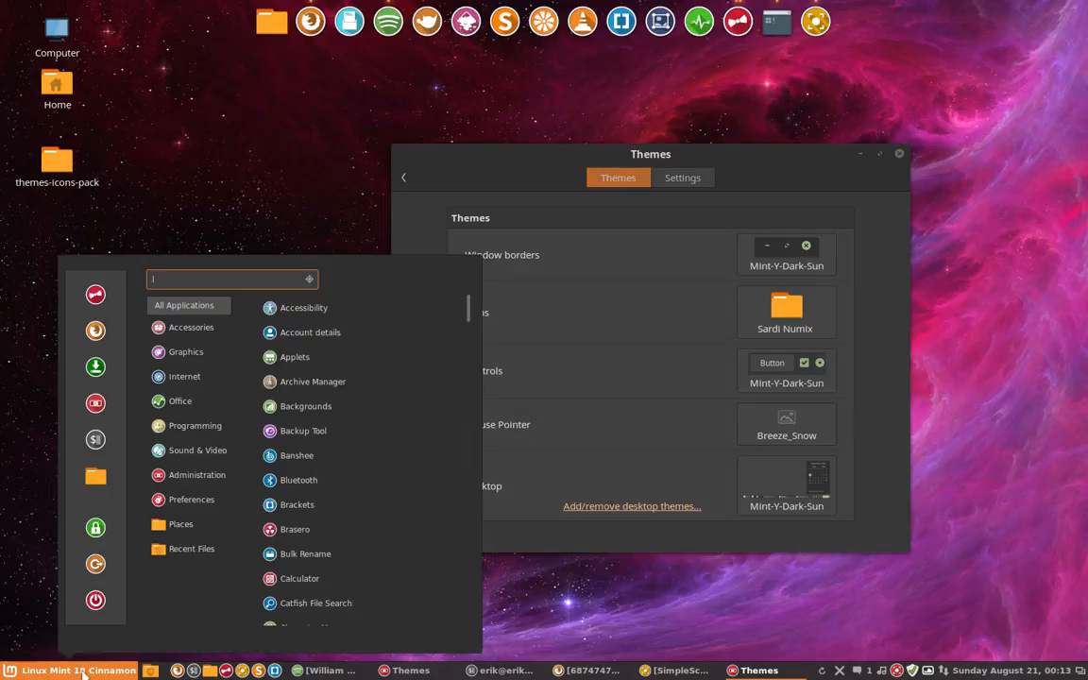
mouse_move(121, 140)
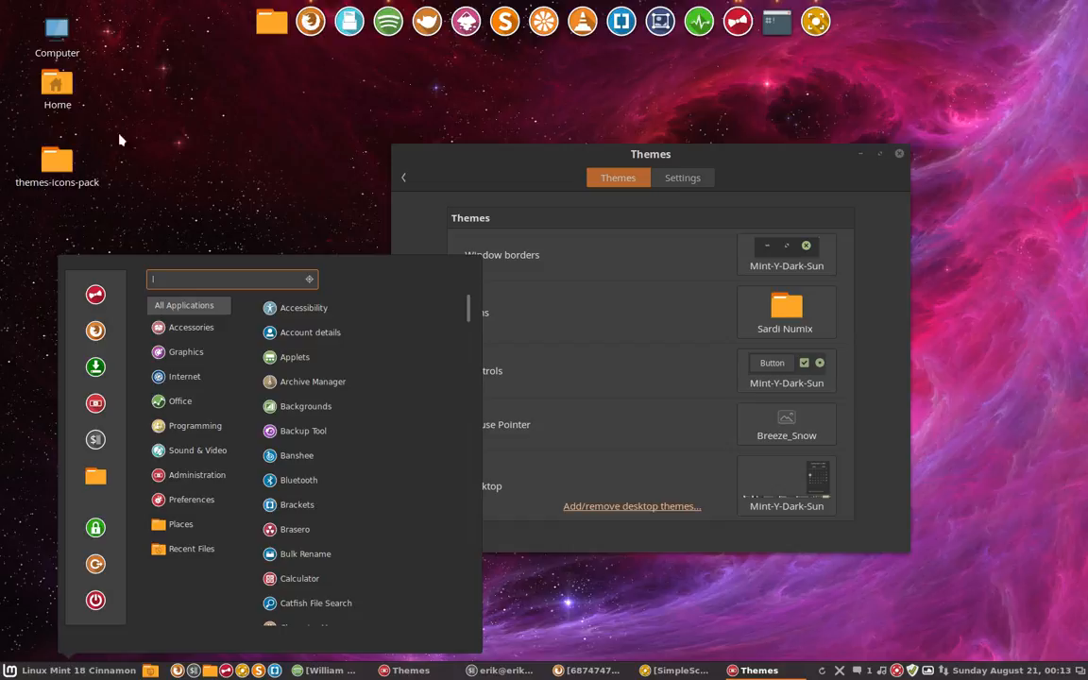
left_click(57, 90)
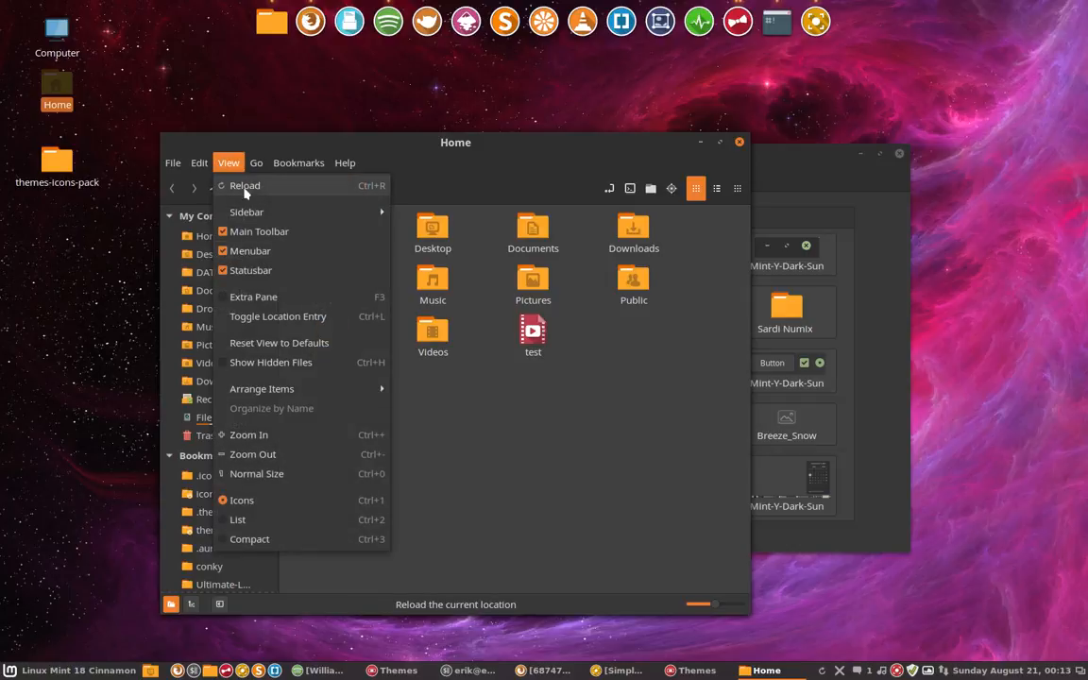
mouse_move(261, 231)
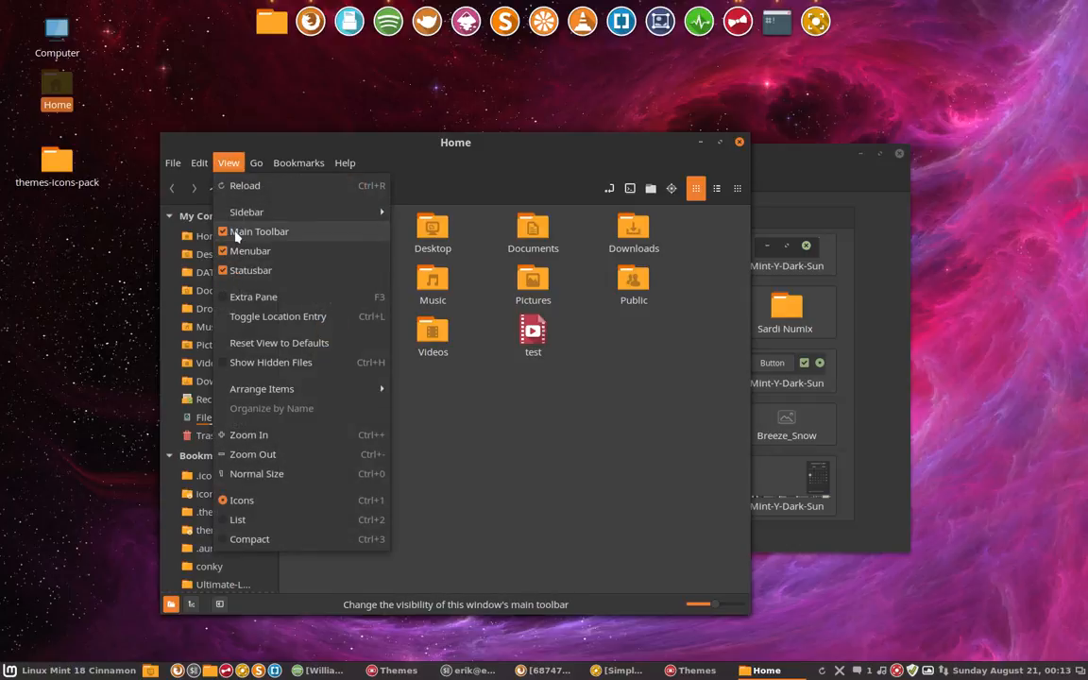